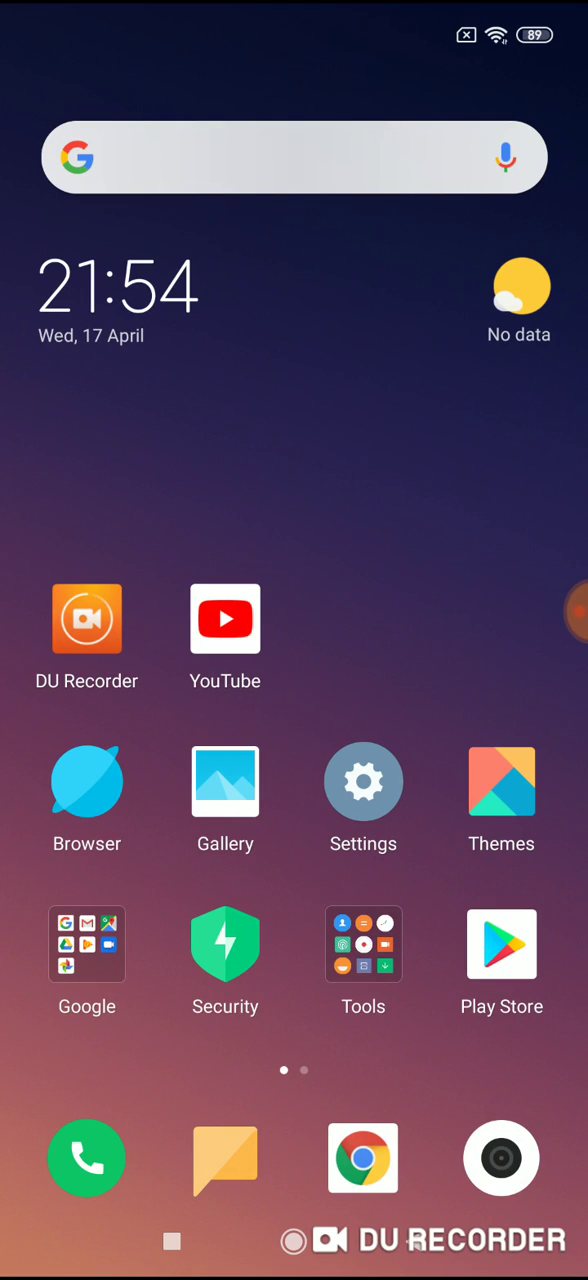
Step: Launch Settings and scroll down to the System & device section
left_click(363, 782)
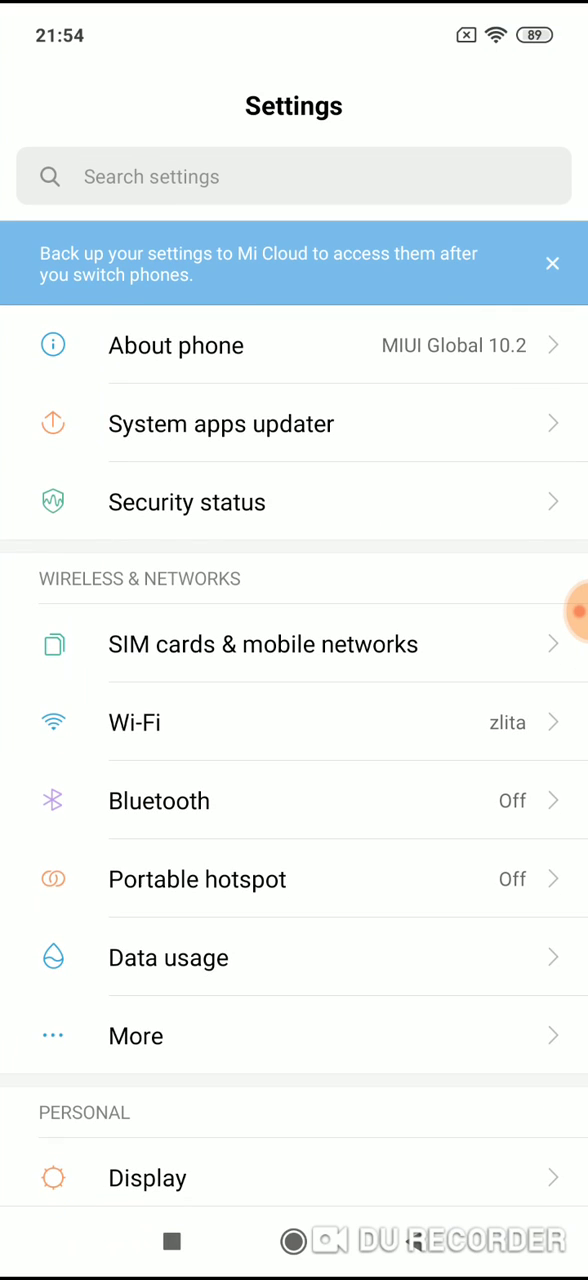
scroll("down", 3)
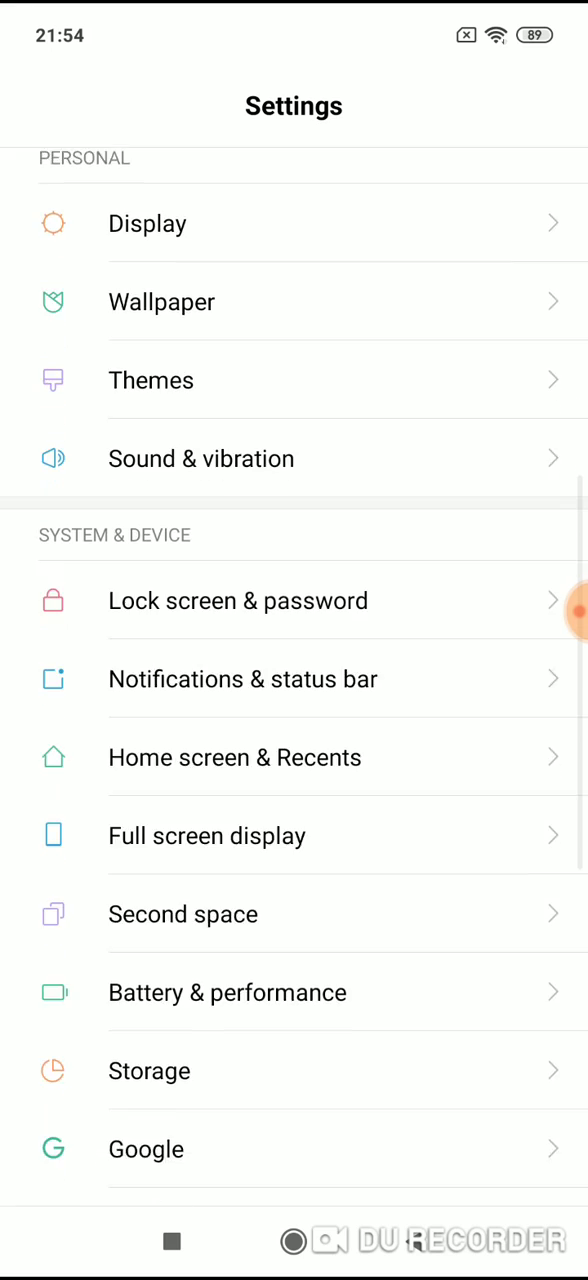
scroll("down", 3)
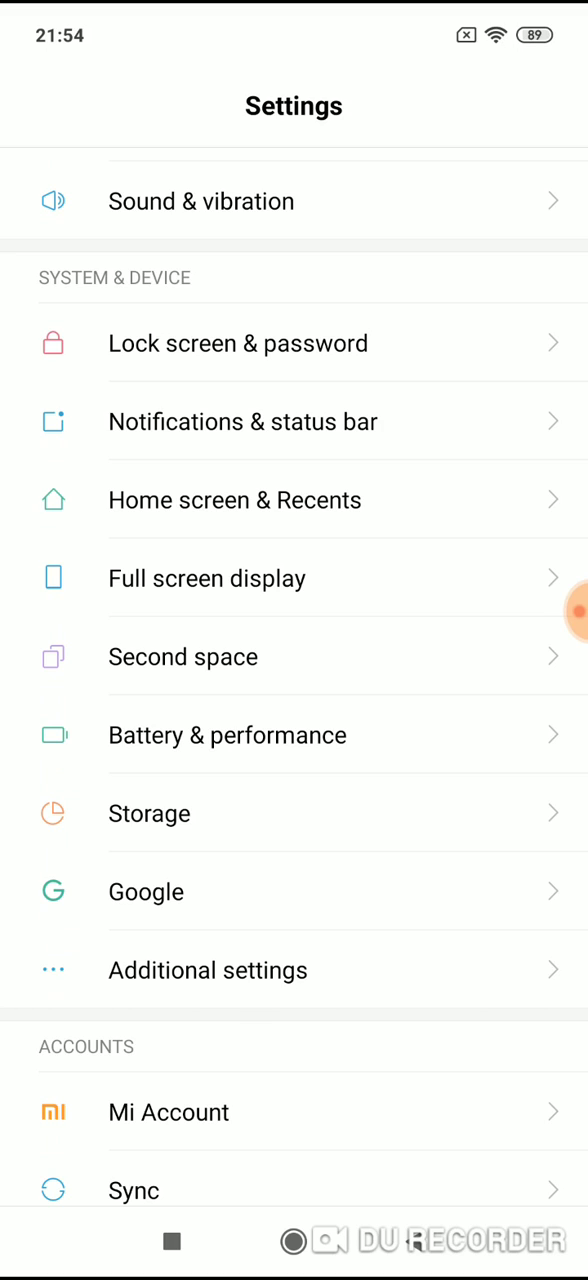
Step: Go into Additional settings, then into Notification light
left_click(207, 970)
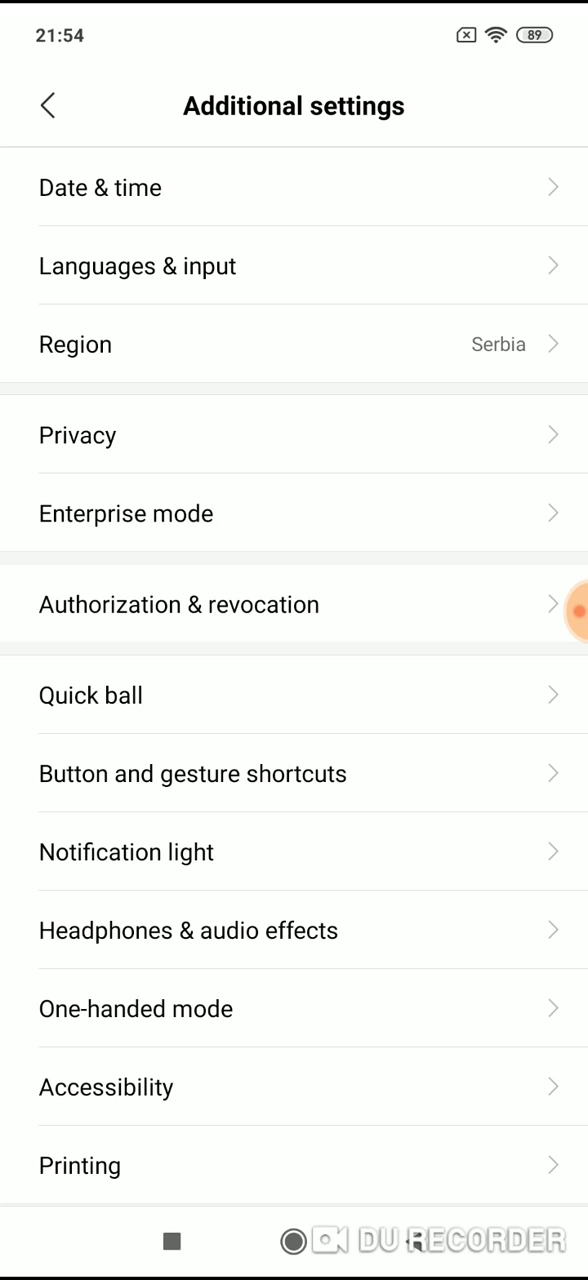
left_click(127, 852)
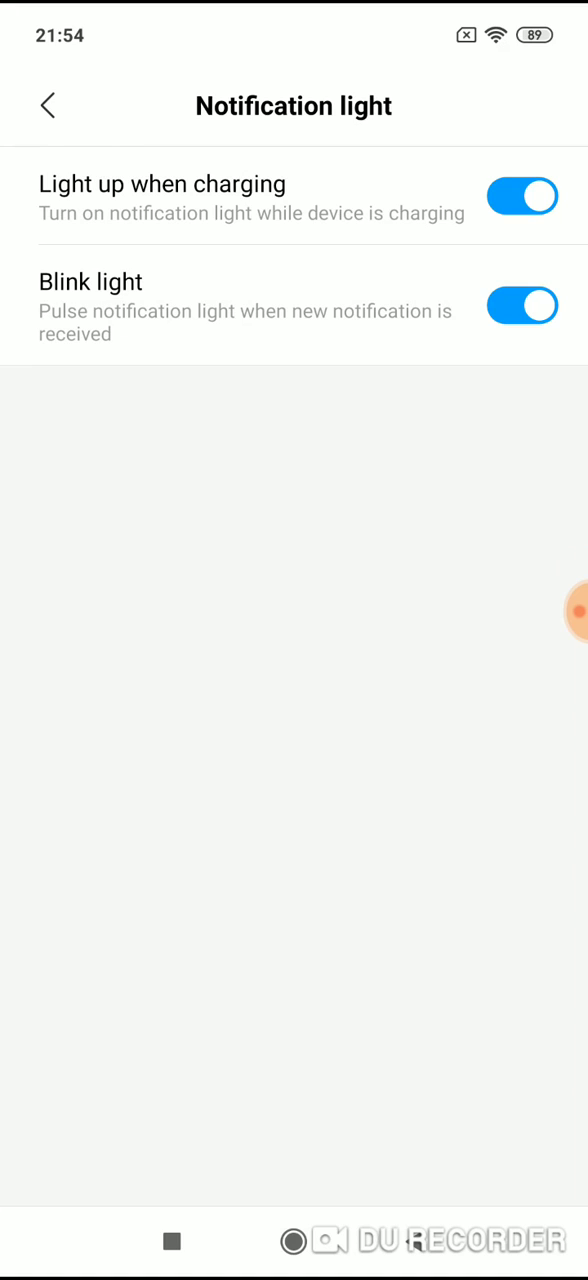
Step: Turn off the Blink light and Light up when charging toggles
left_click(522, 305)
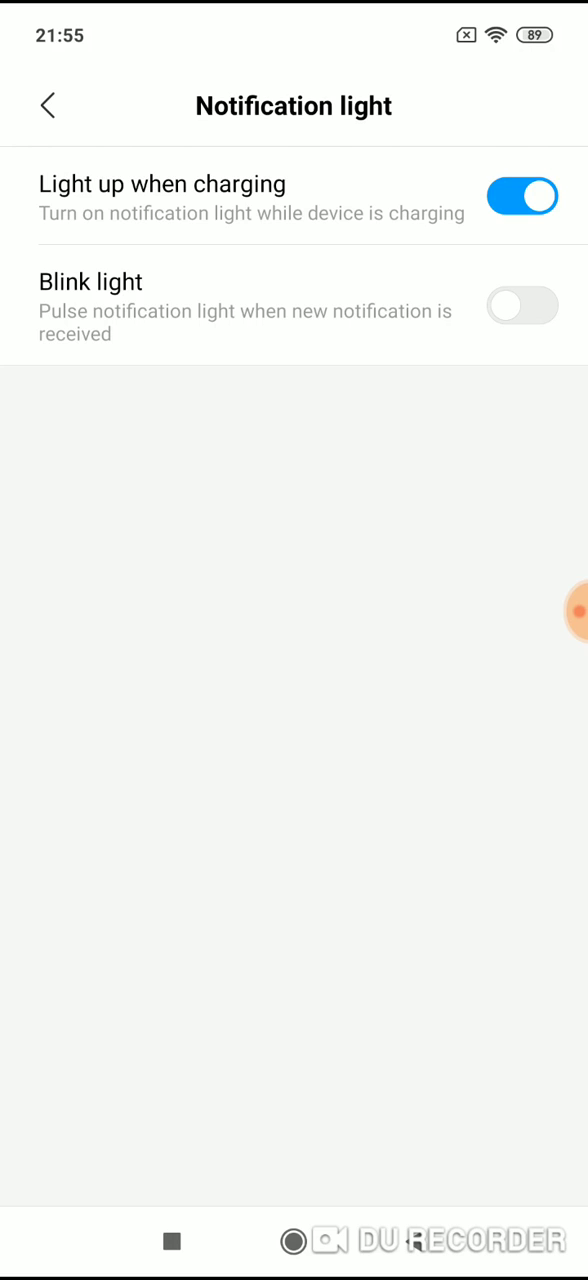
left_click(522, 195)
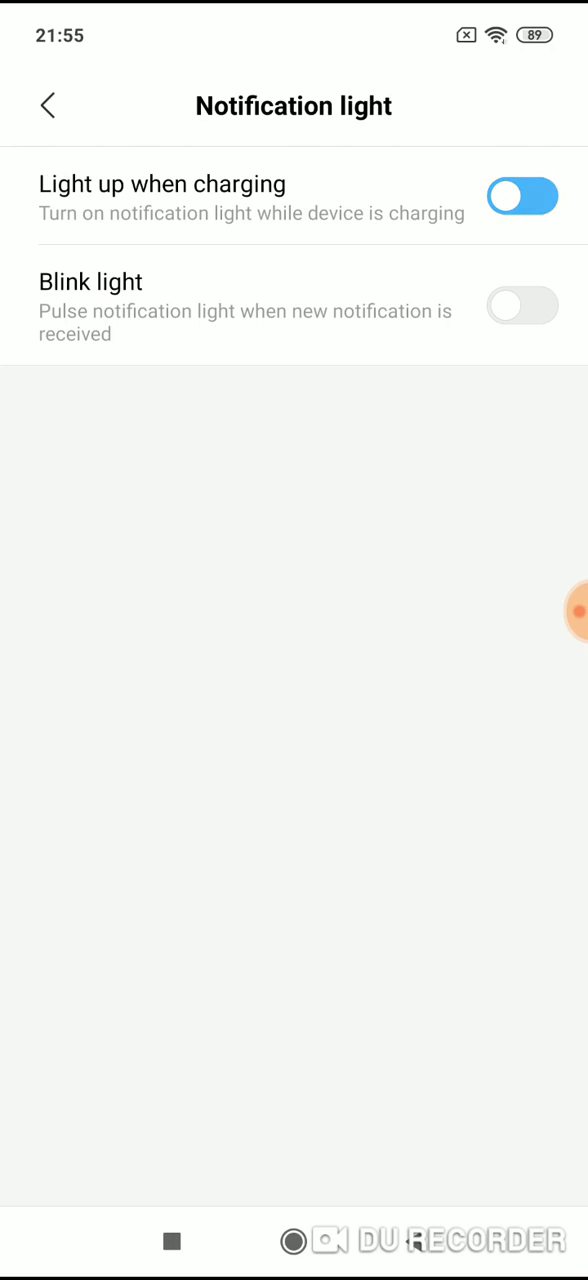
left_click(525, 191)
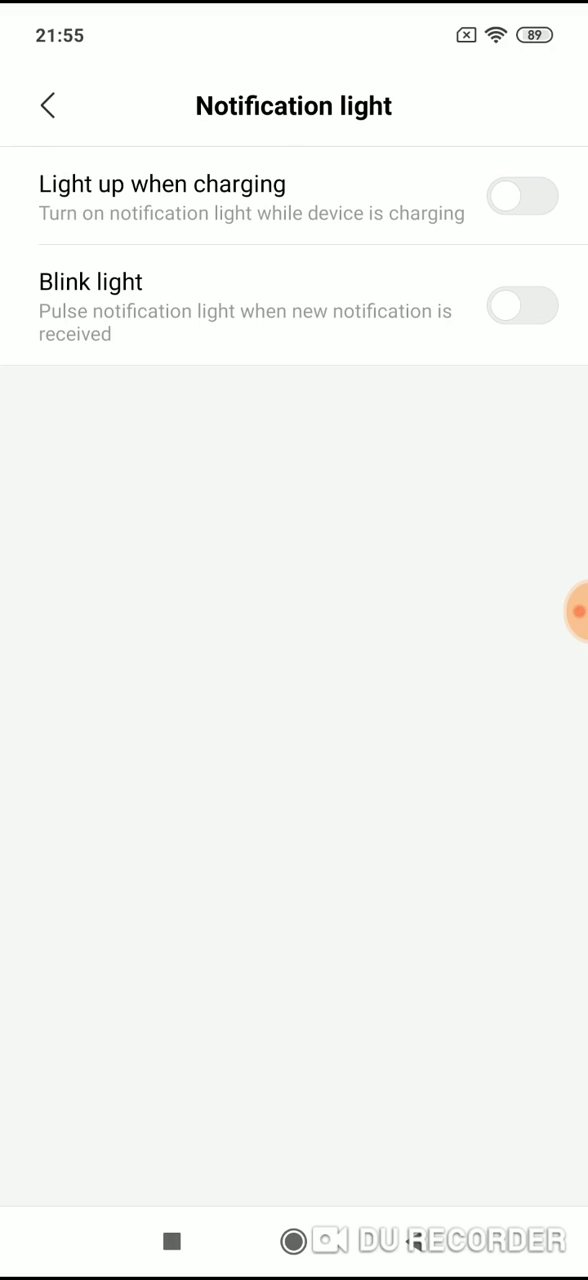